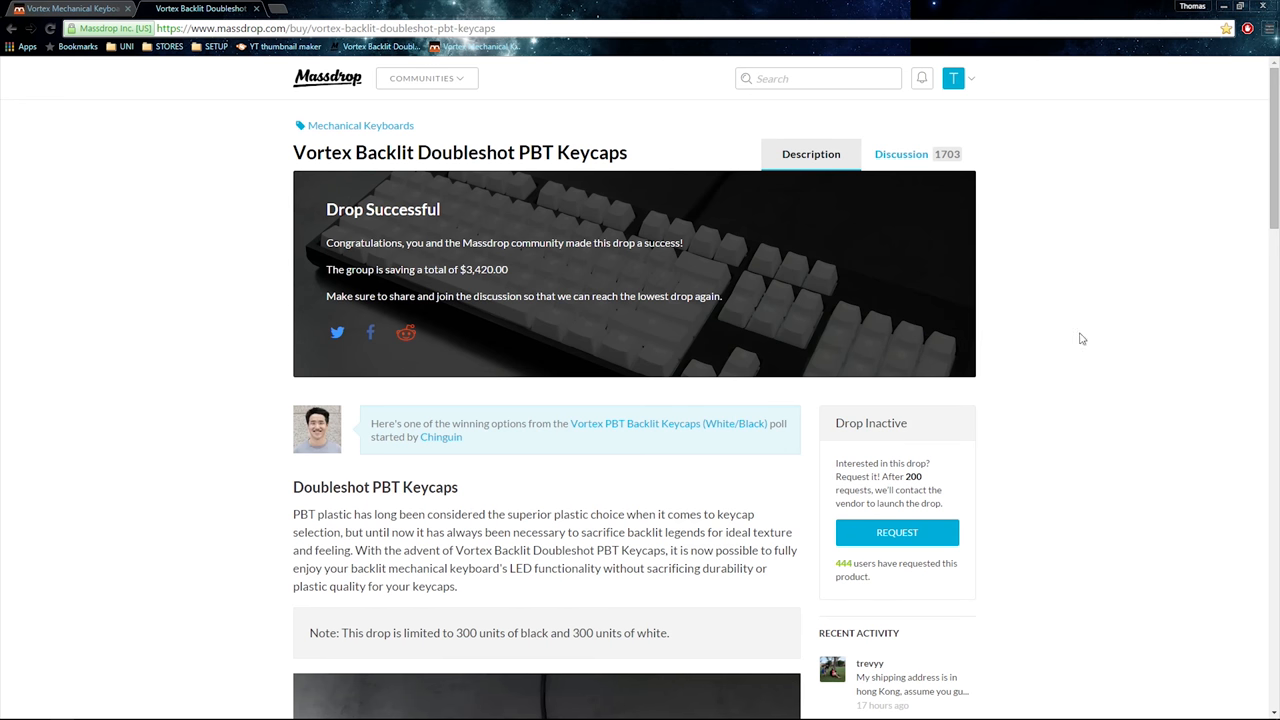
{"action": "mouse_move", "coordinate": [1068, 342]}
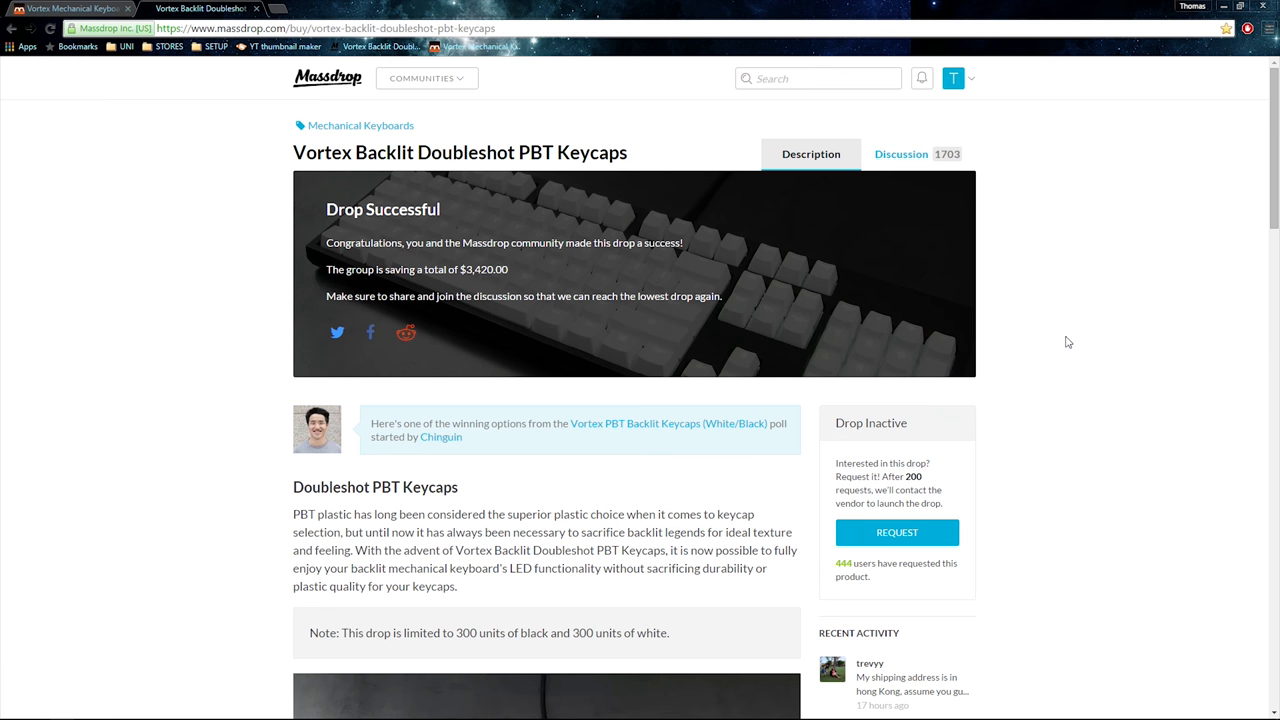
{"action": "scroll", "scroll_direction": "down", "scroll_amount": 3}
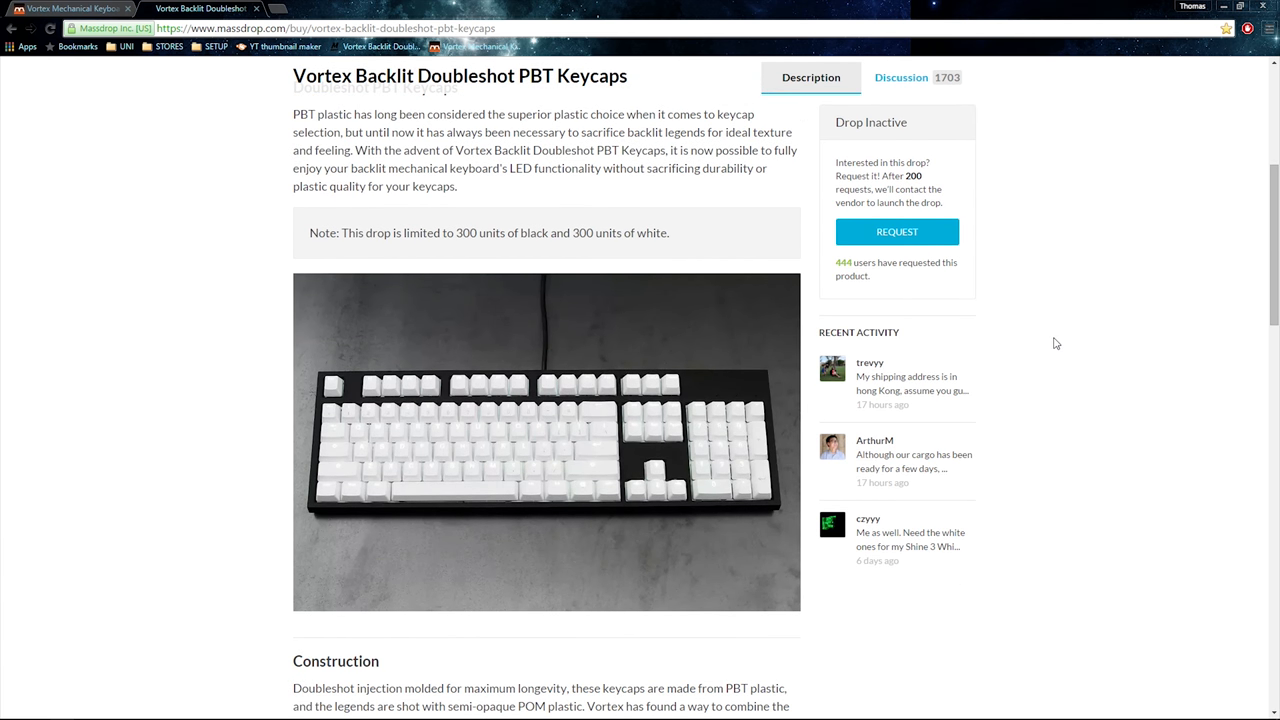
{"action": "scroll", "scroll_direction": "down", "scroll_amount": 3}
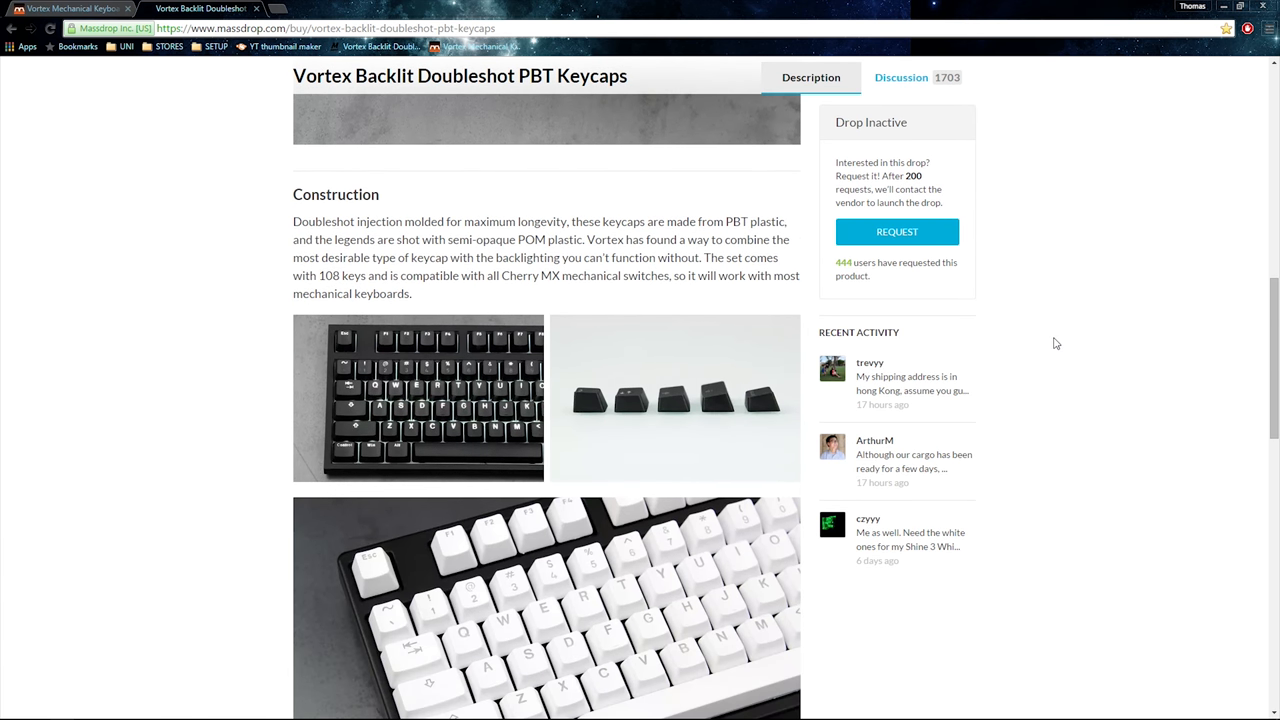
{"action": "scroll", "scroll_direction": "down", "scroll_amount": 3}
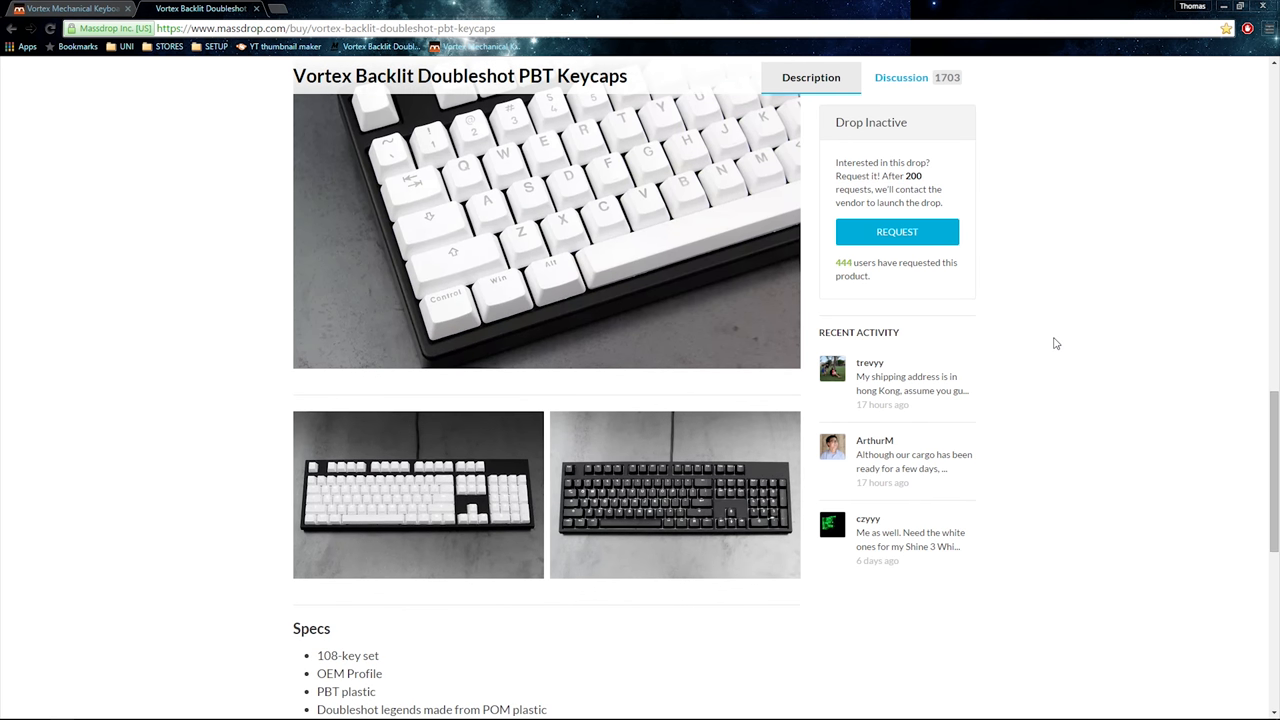
{"action": "scroll", "scroll_direction": "down", "scroll_amount": 3}
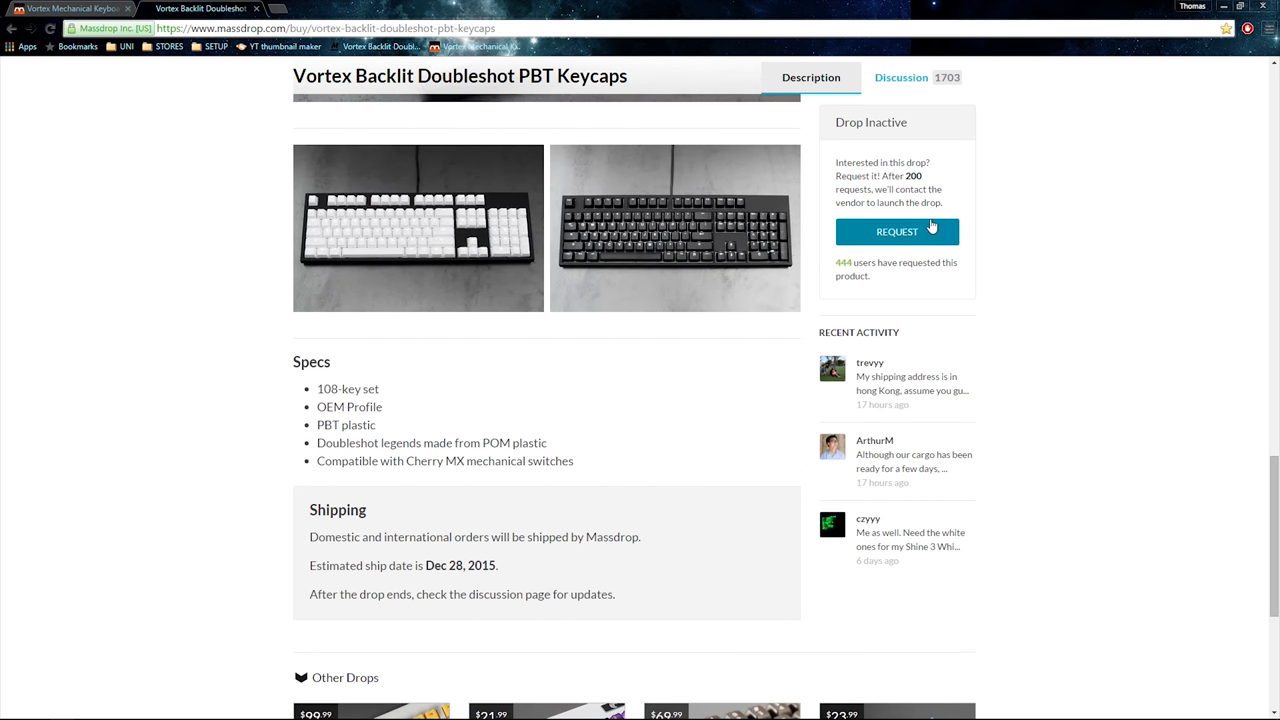